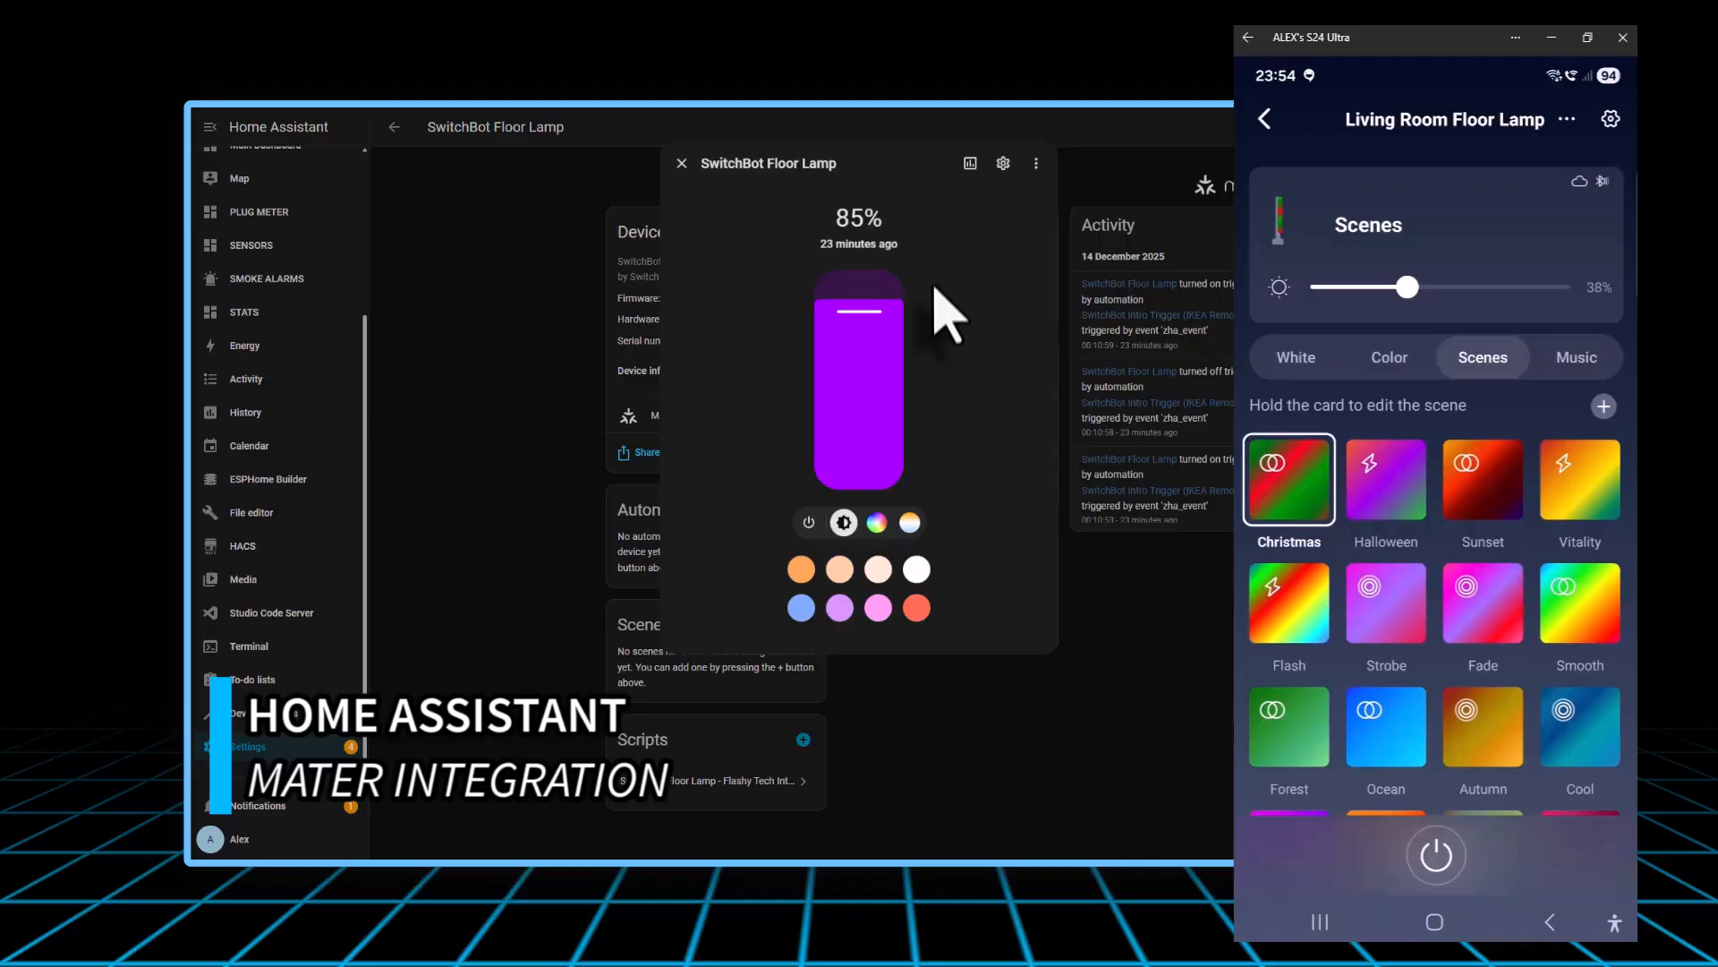
# Step: Connect the floor lamp as Living Room Floor Lamp in a new Living Room
pyautogui.click(875, 523)
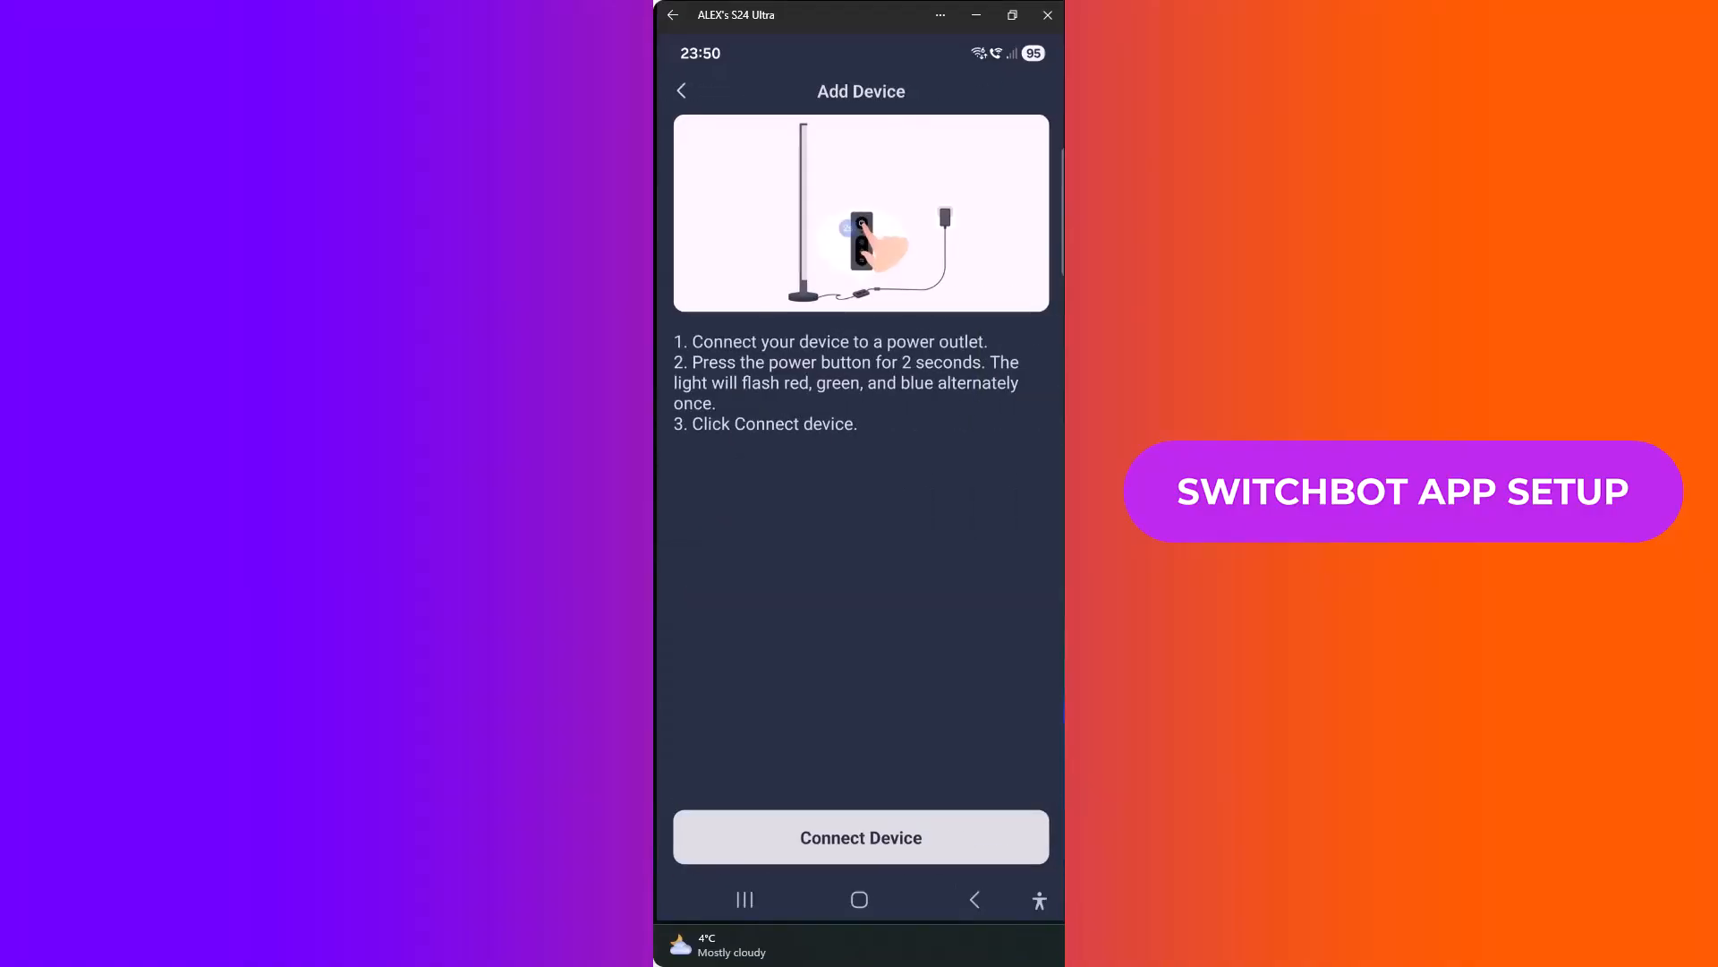
pyautogui.click(860, 836)
pyautogui.write('Livin')
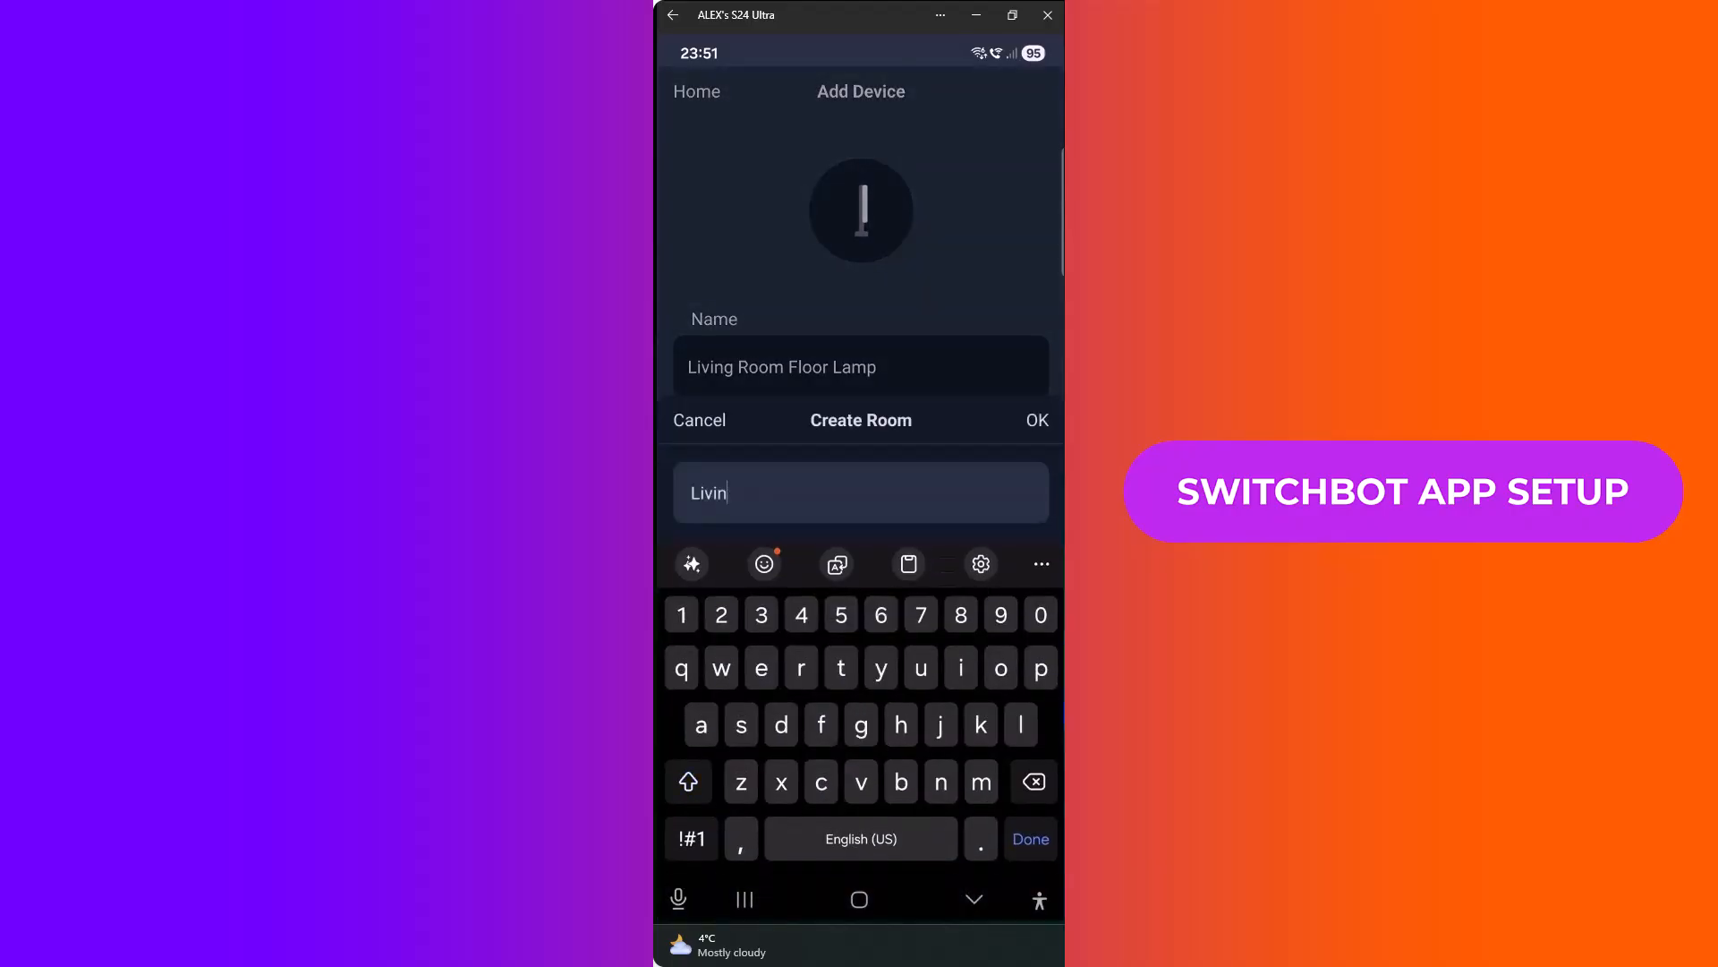
pyautogui.click(1035, 420)
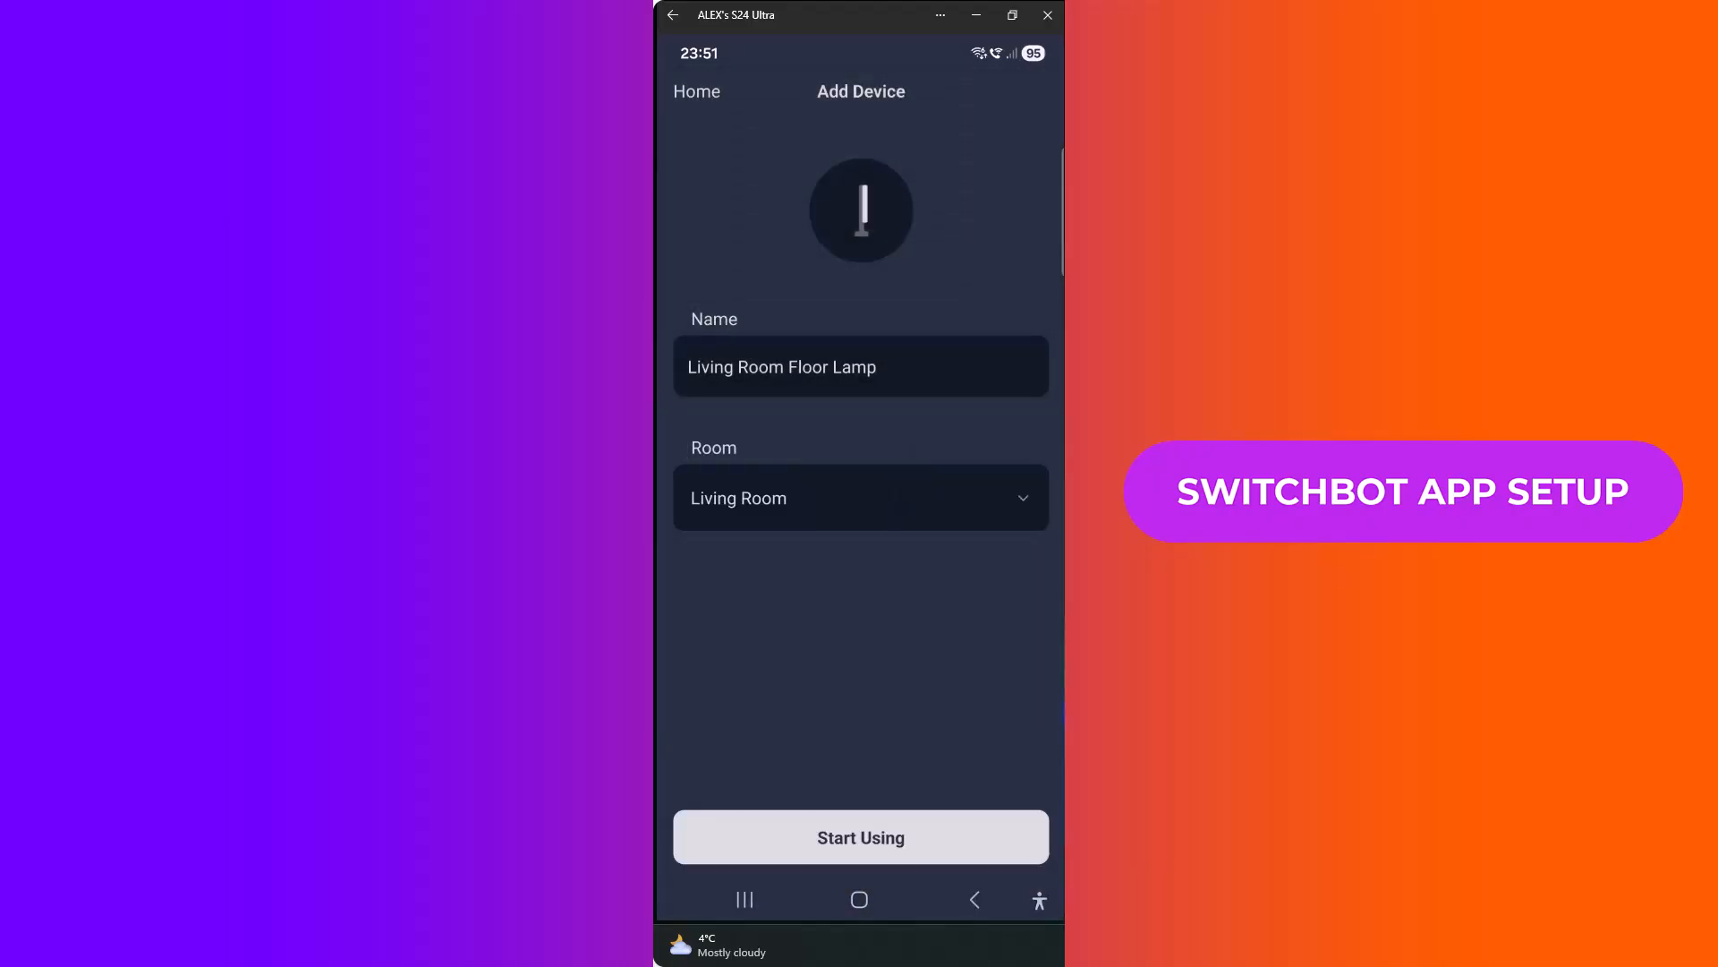
pyautogui.click(861, 836)
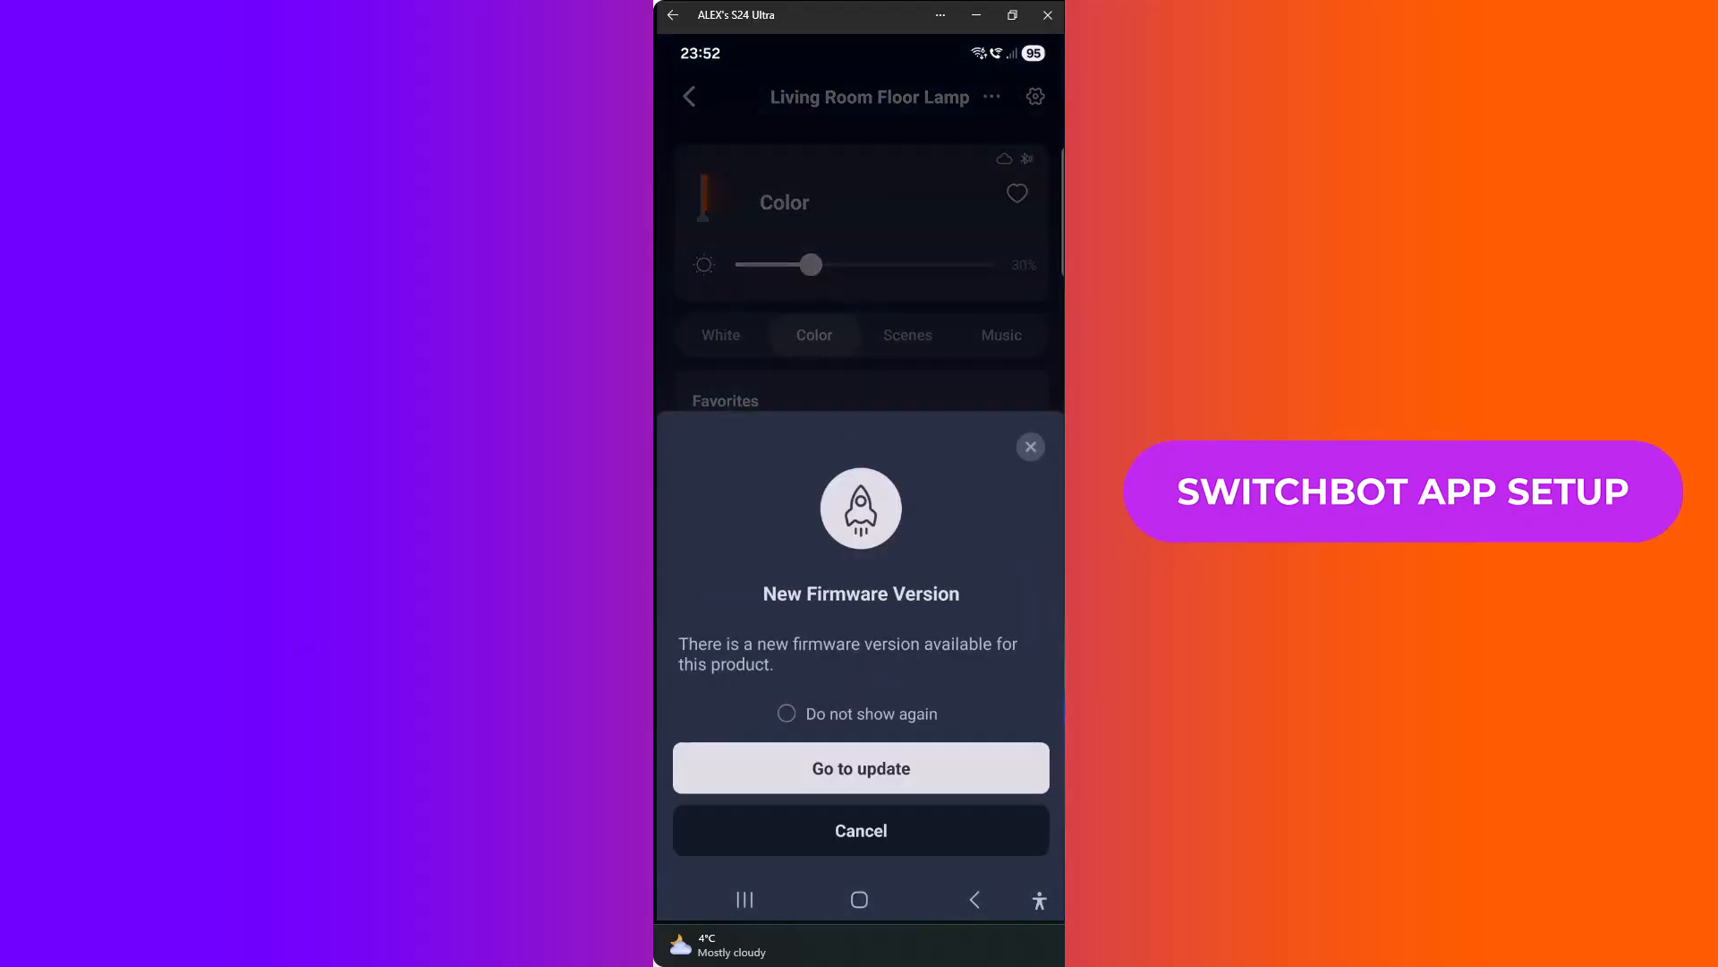
# Step: Upgrade the floor lamp's firmware in the SwitchBot app
pyautogui.click(860, 768)
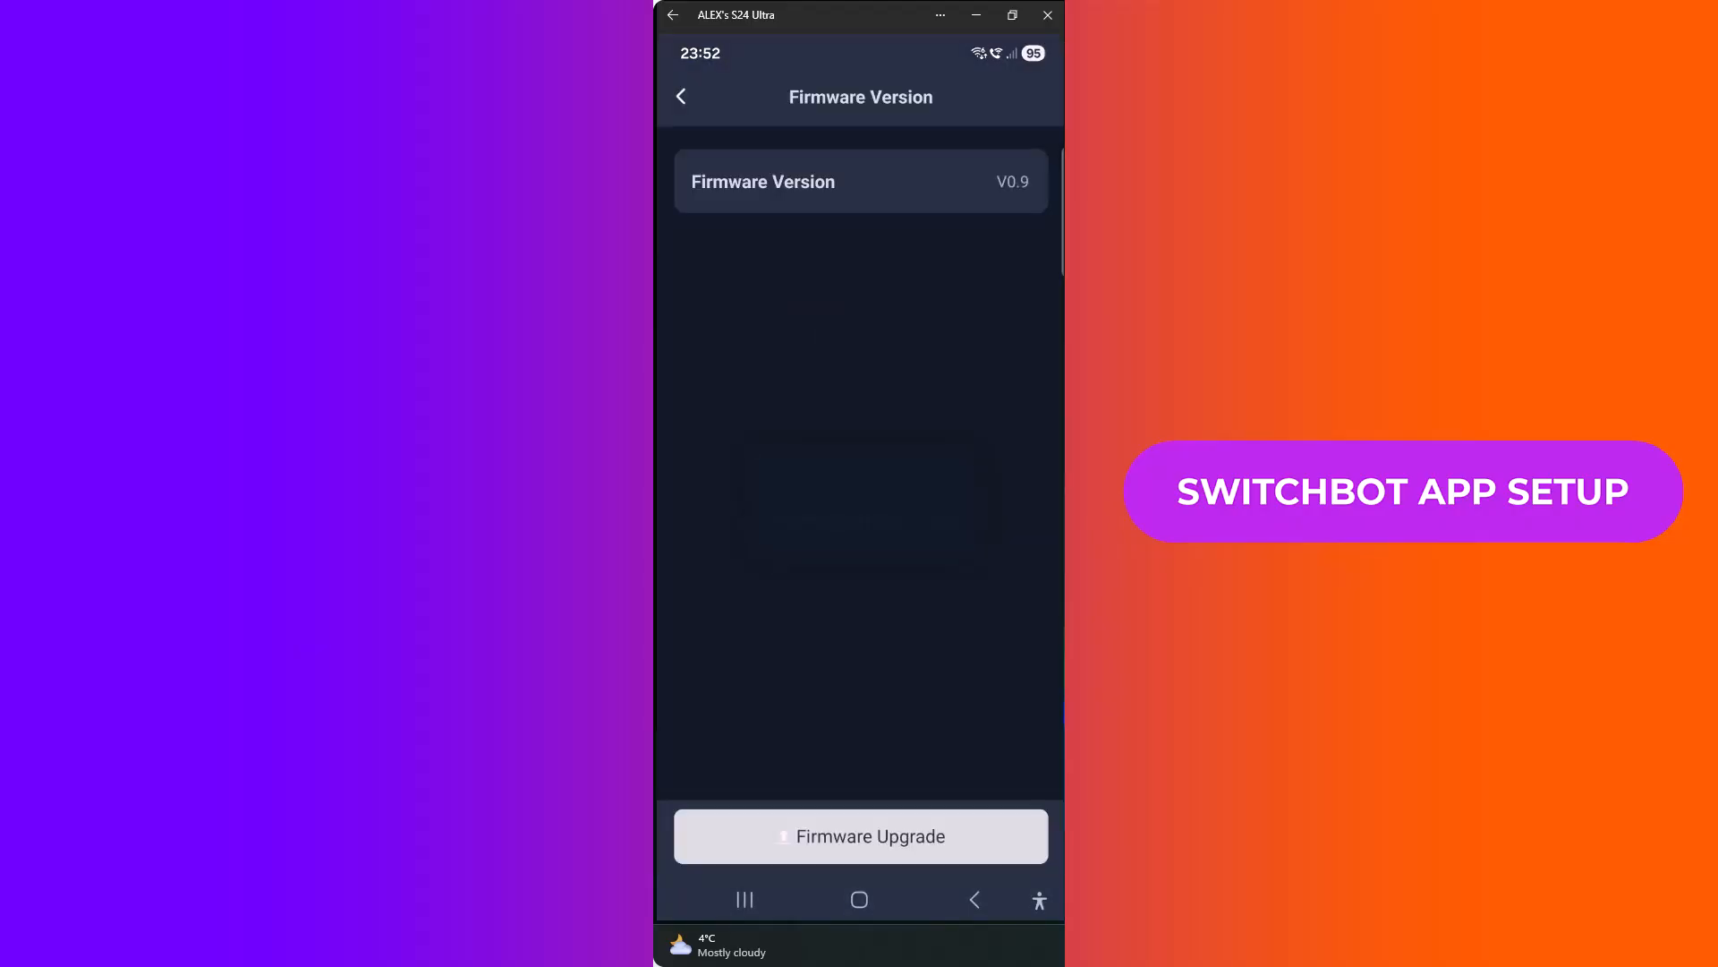
pyautogui.click(860, 836)
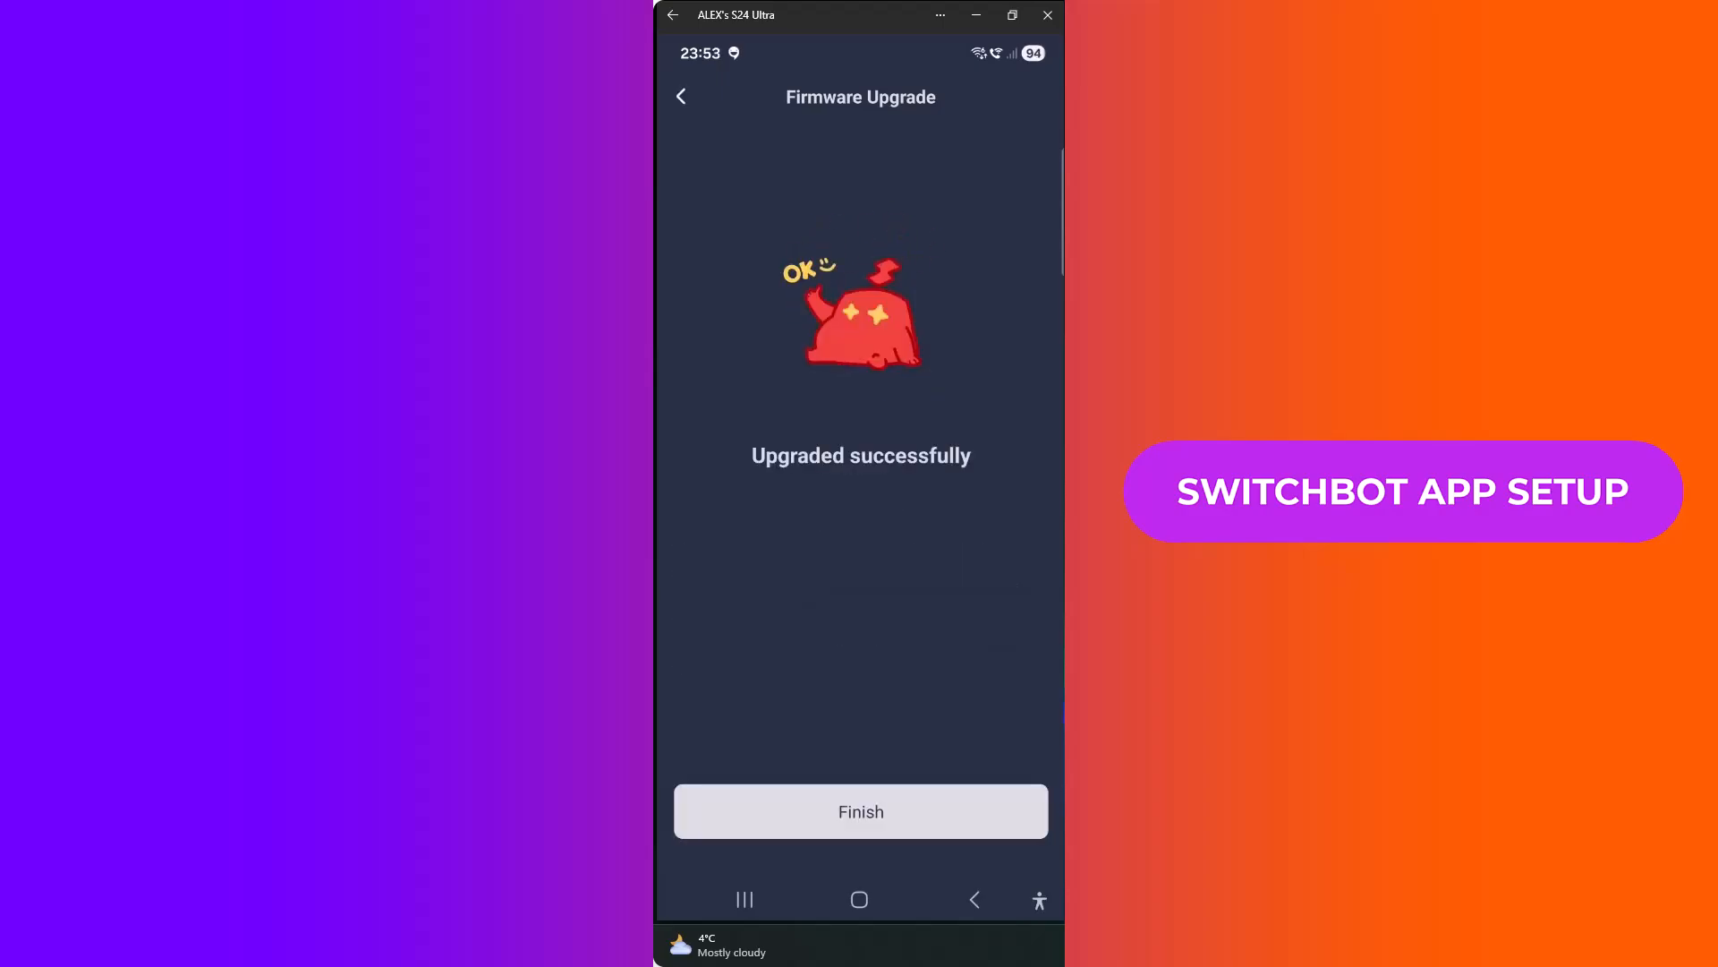
pyautogui.click(860, 810)
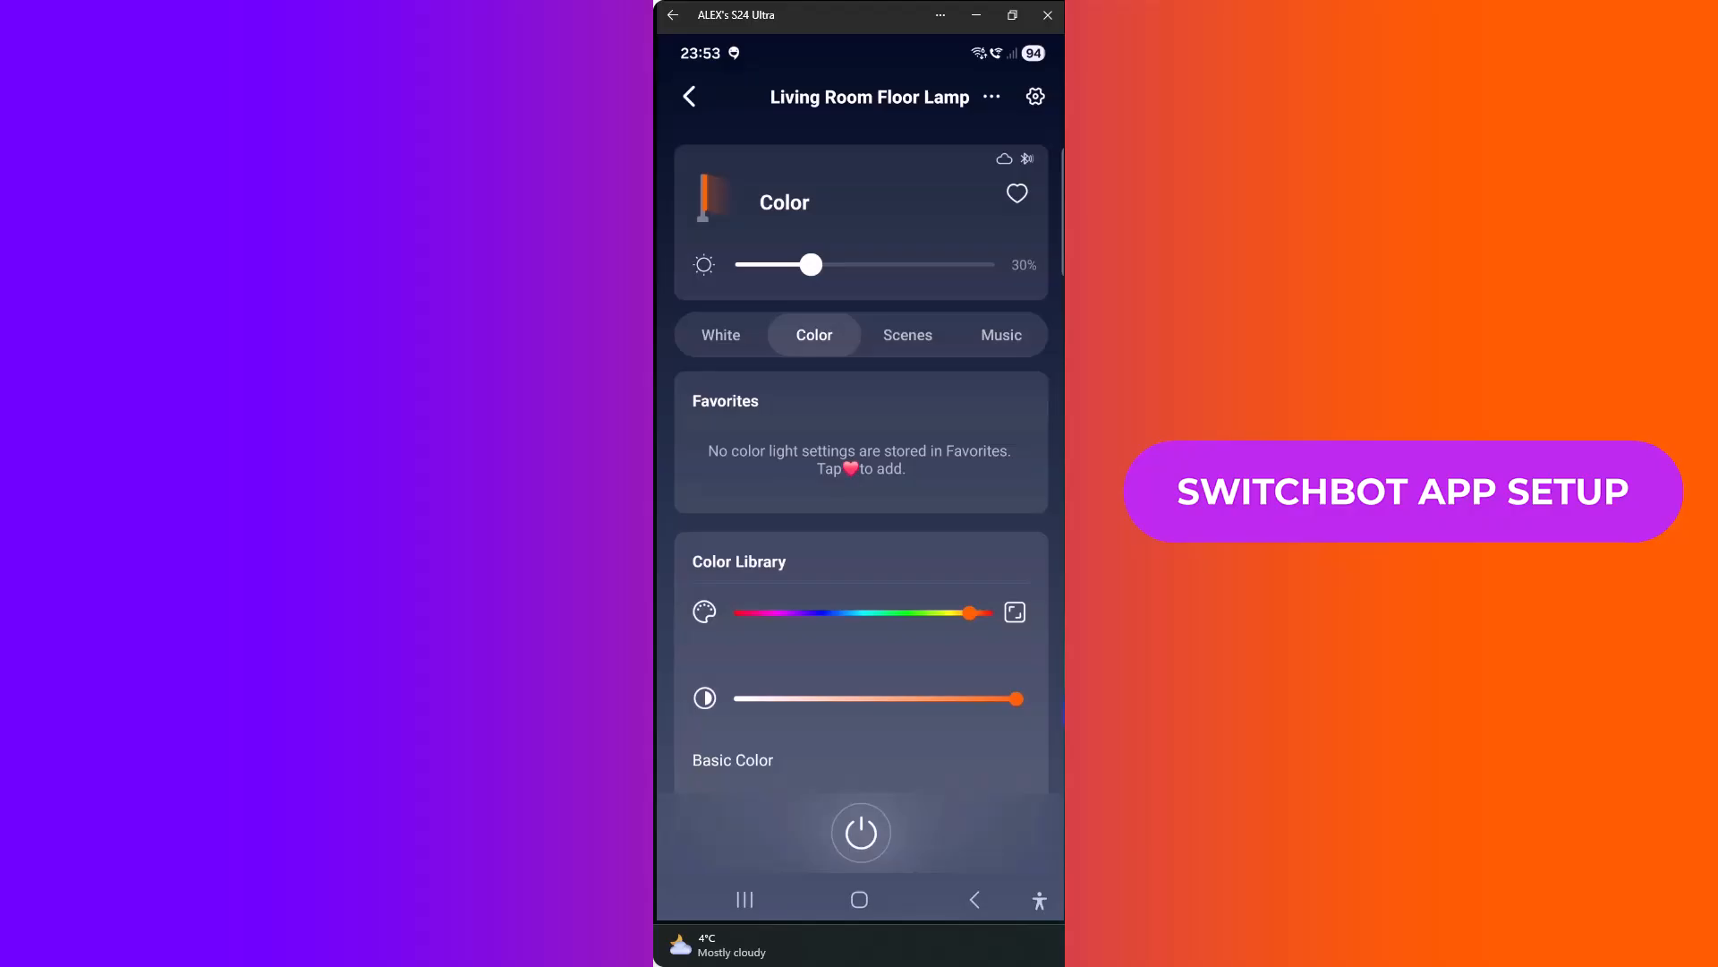
# Step: Raise the lamp's brightness to 46% and try a preset lighting scene
pyautogui.moveTo(810, 264); pyautogui.dragTo(853, 264)
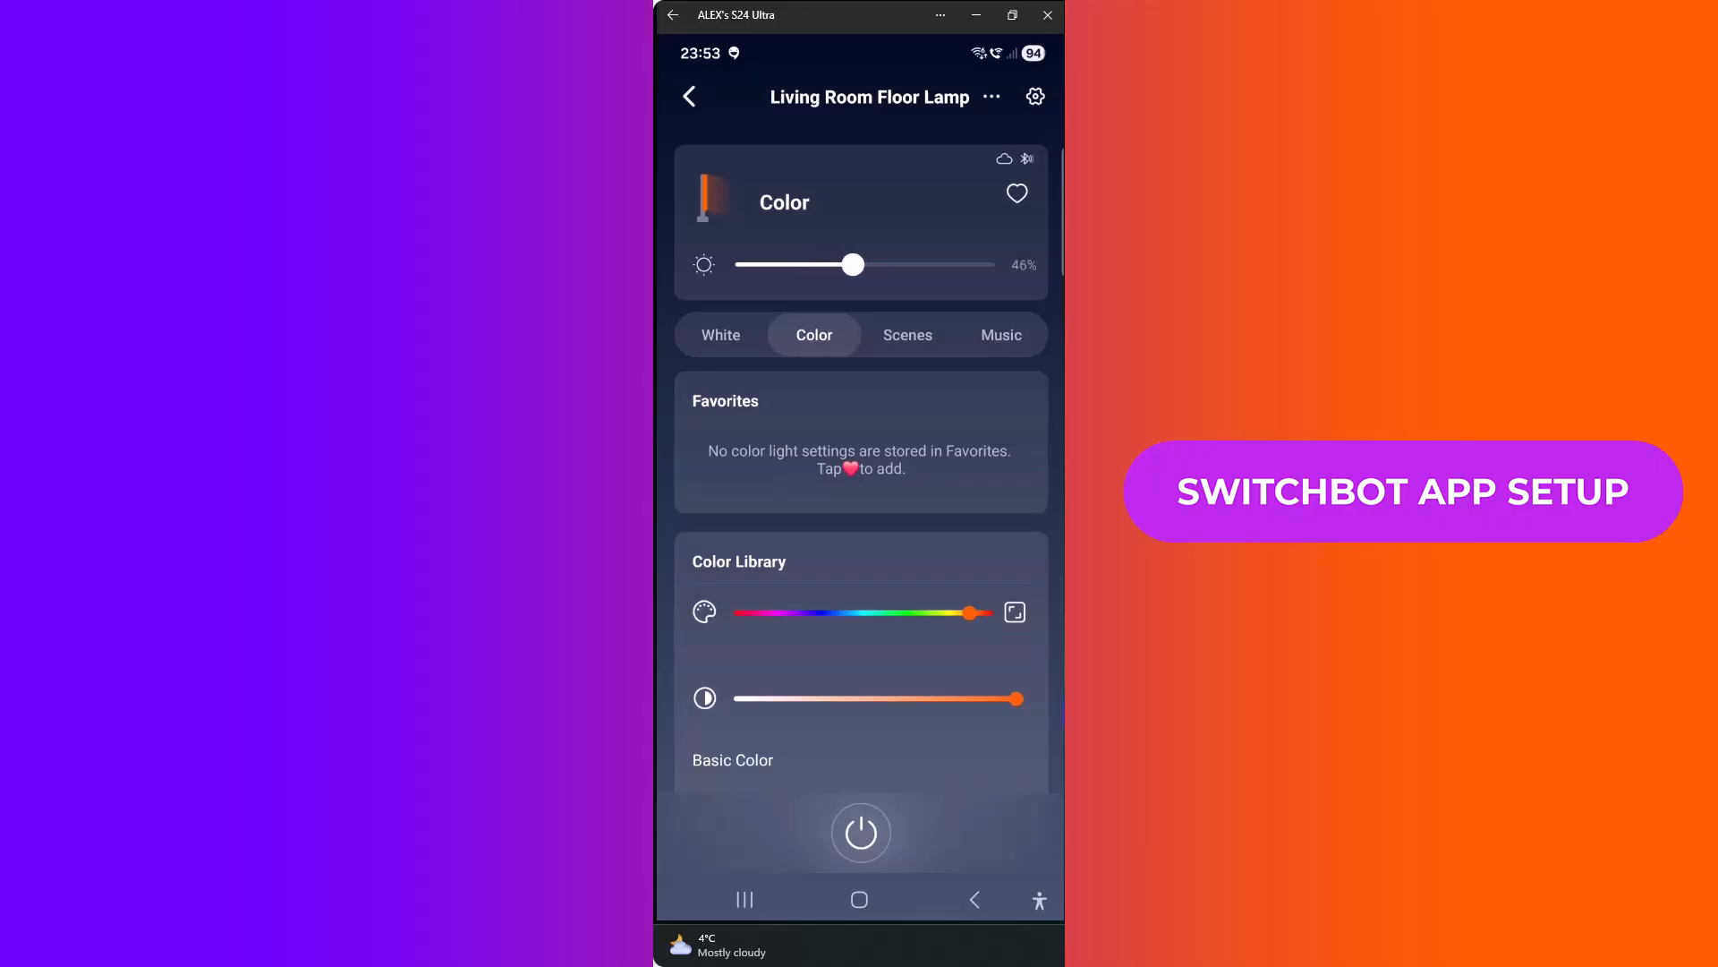
pyautogui.click(907, 333)
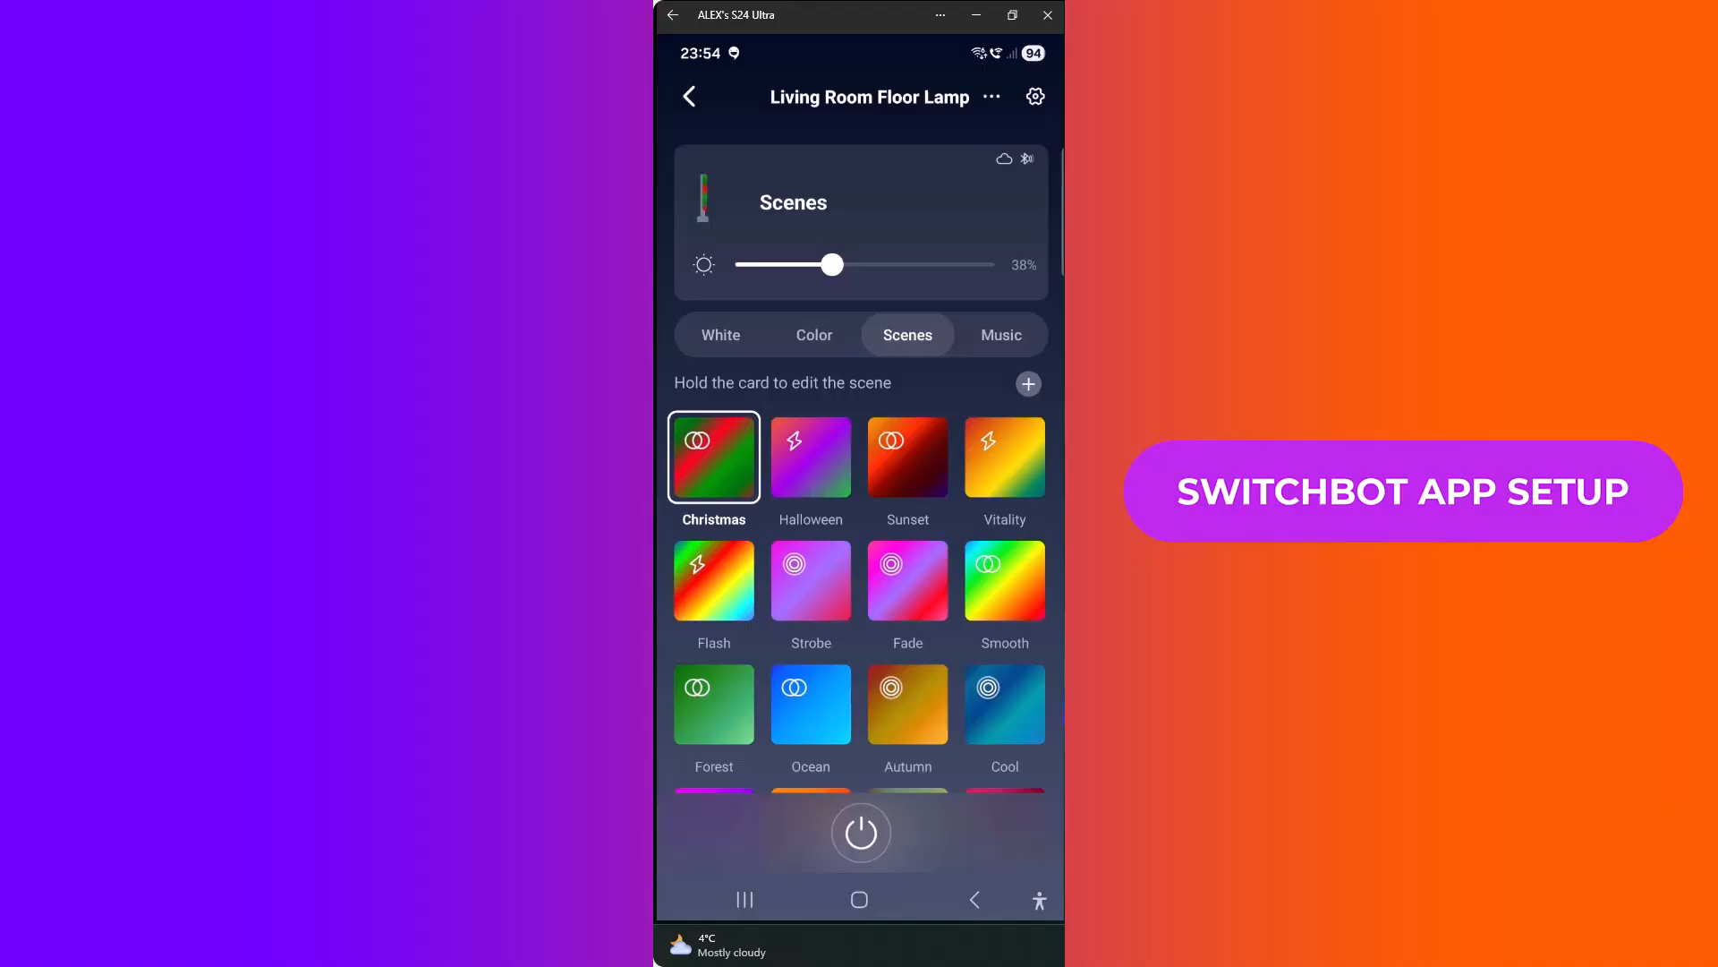
pyautogui.click(1033, 97)
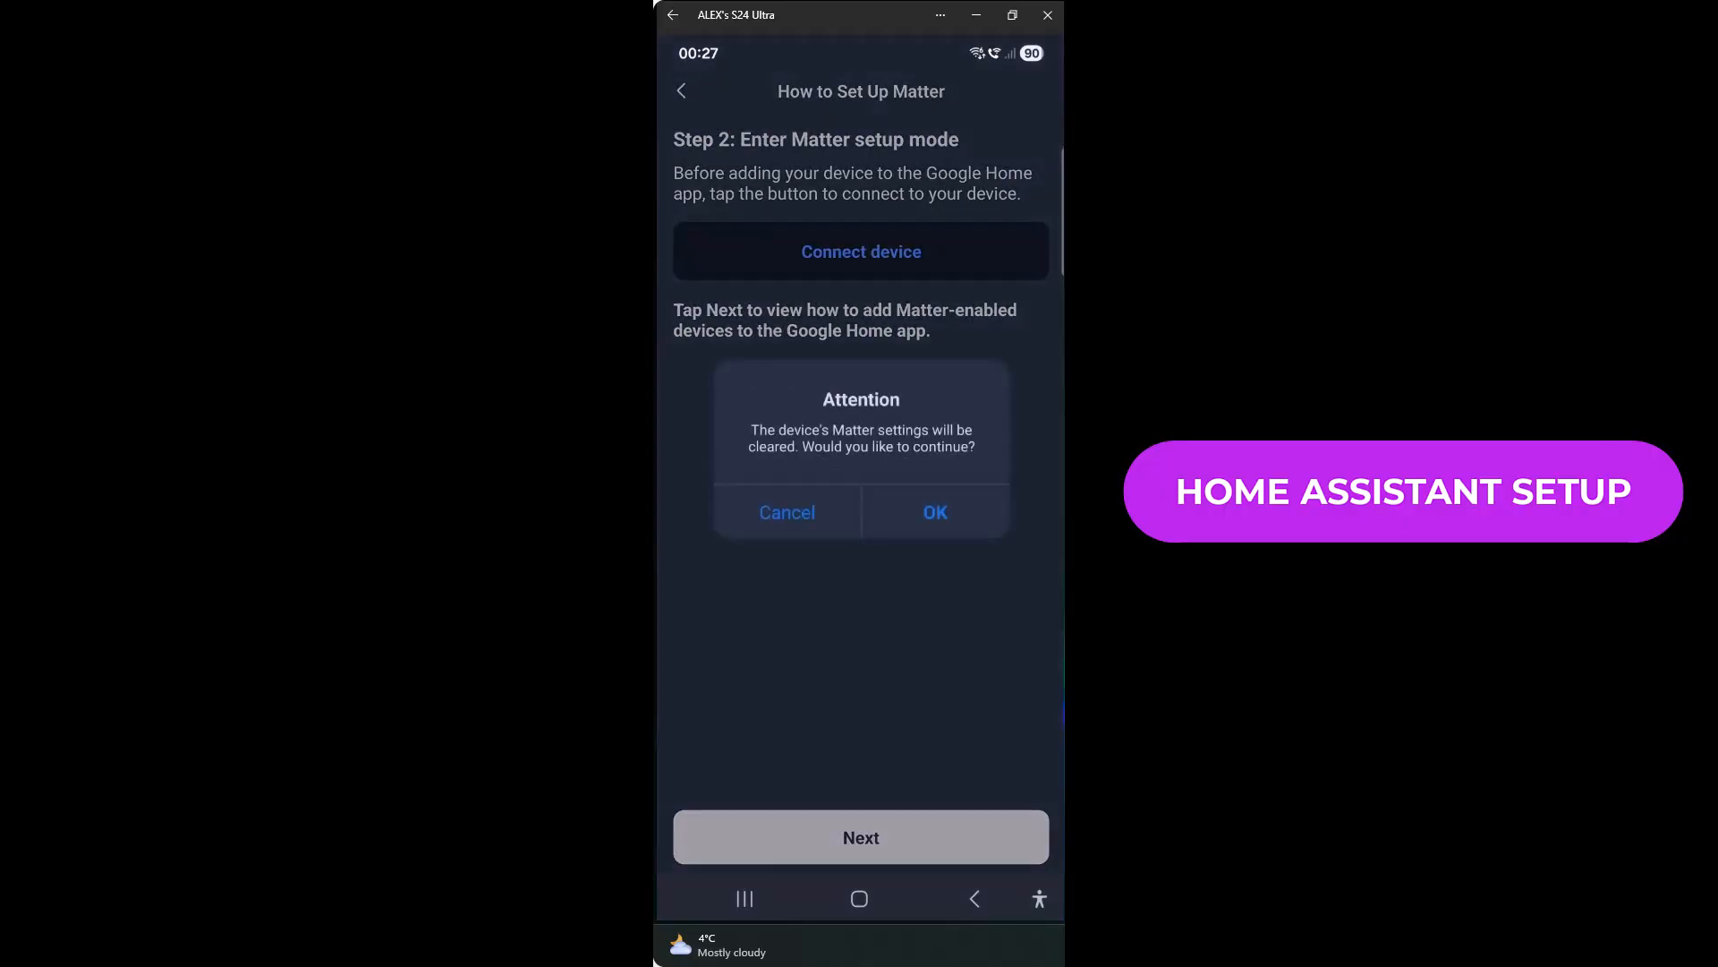
# Step: Confirm clearing the lamp's existing Matter settings in the Attention dialog
pyautogui.click(932, 512)
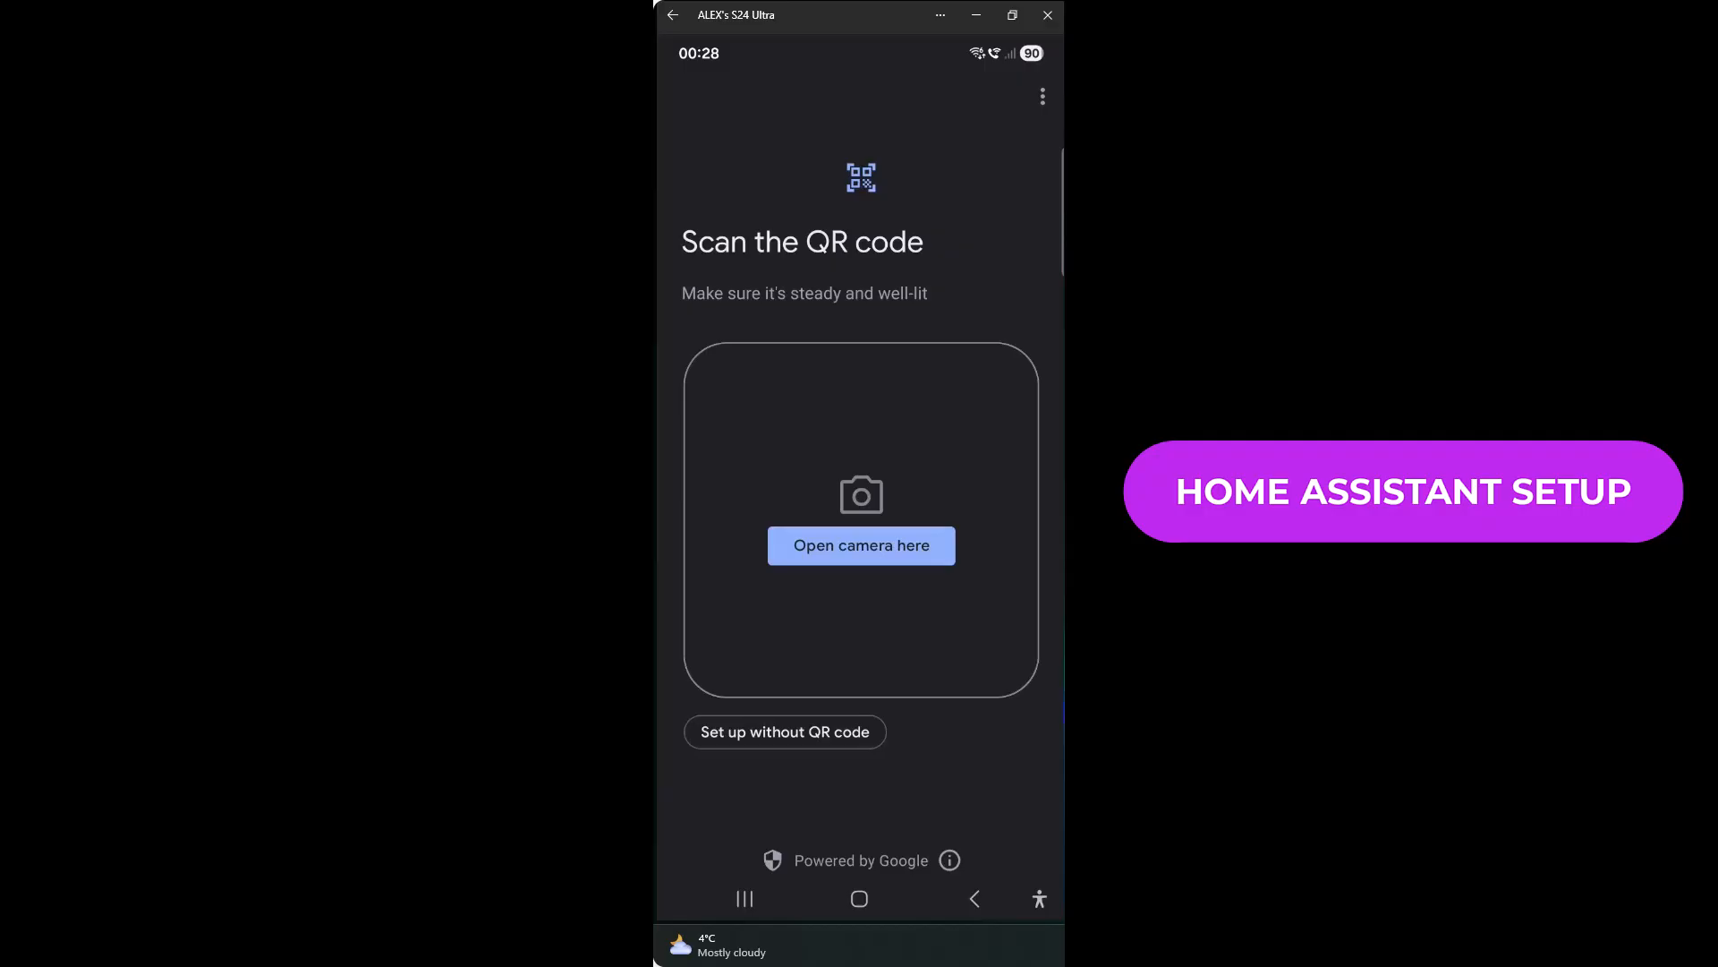
# Step: Pair the lamp over Matter by submitting the pasted pairing code without a QR scan
pyautogui.click(784, 732)
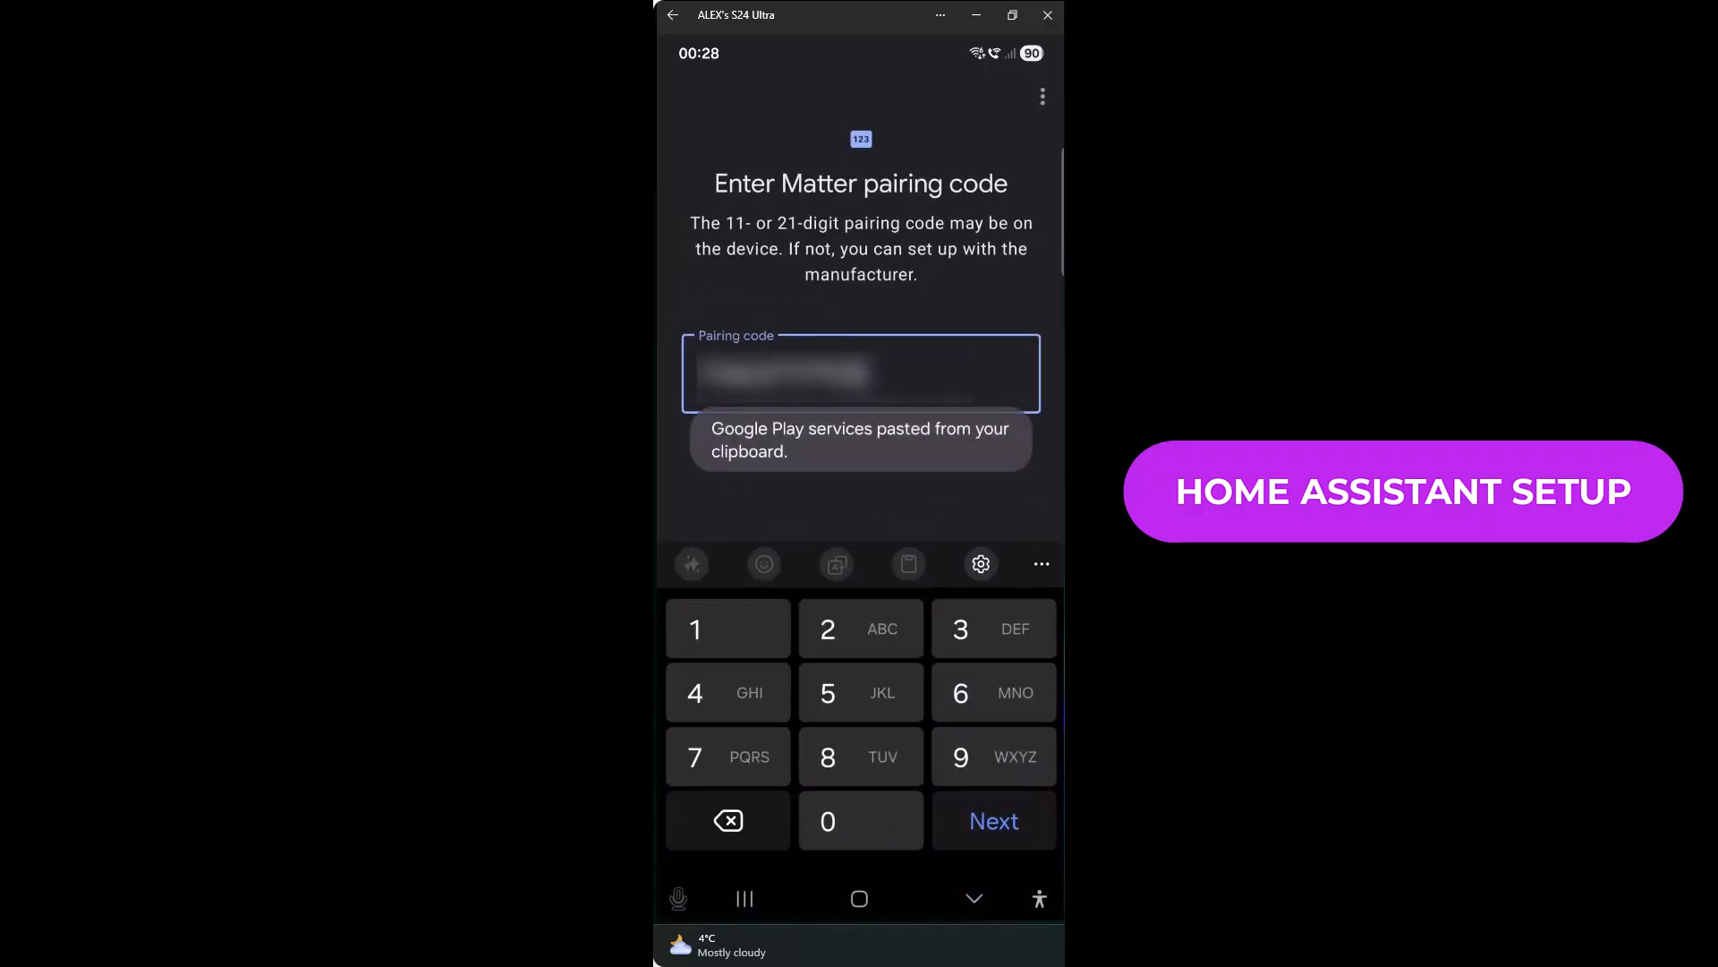
pyautogui.click(992, 821)
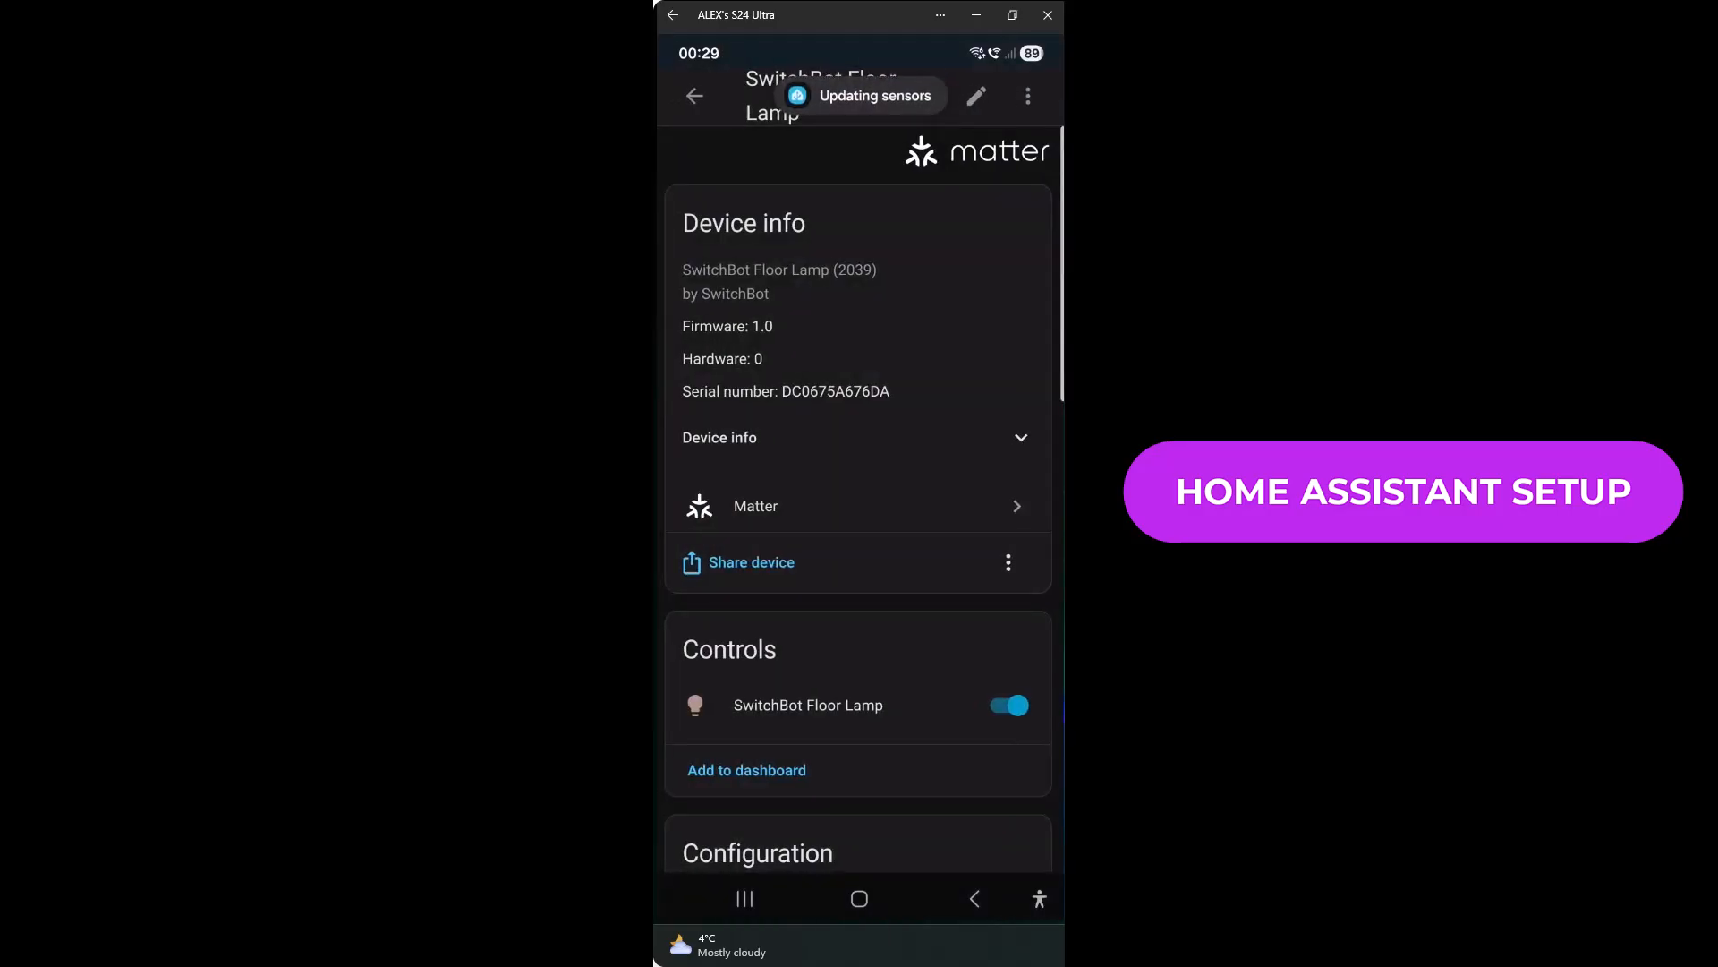
pyautogui.scroll(-3)
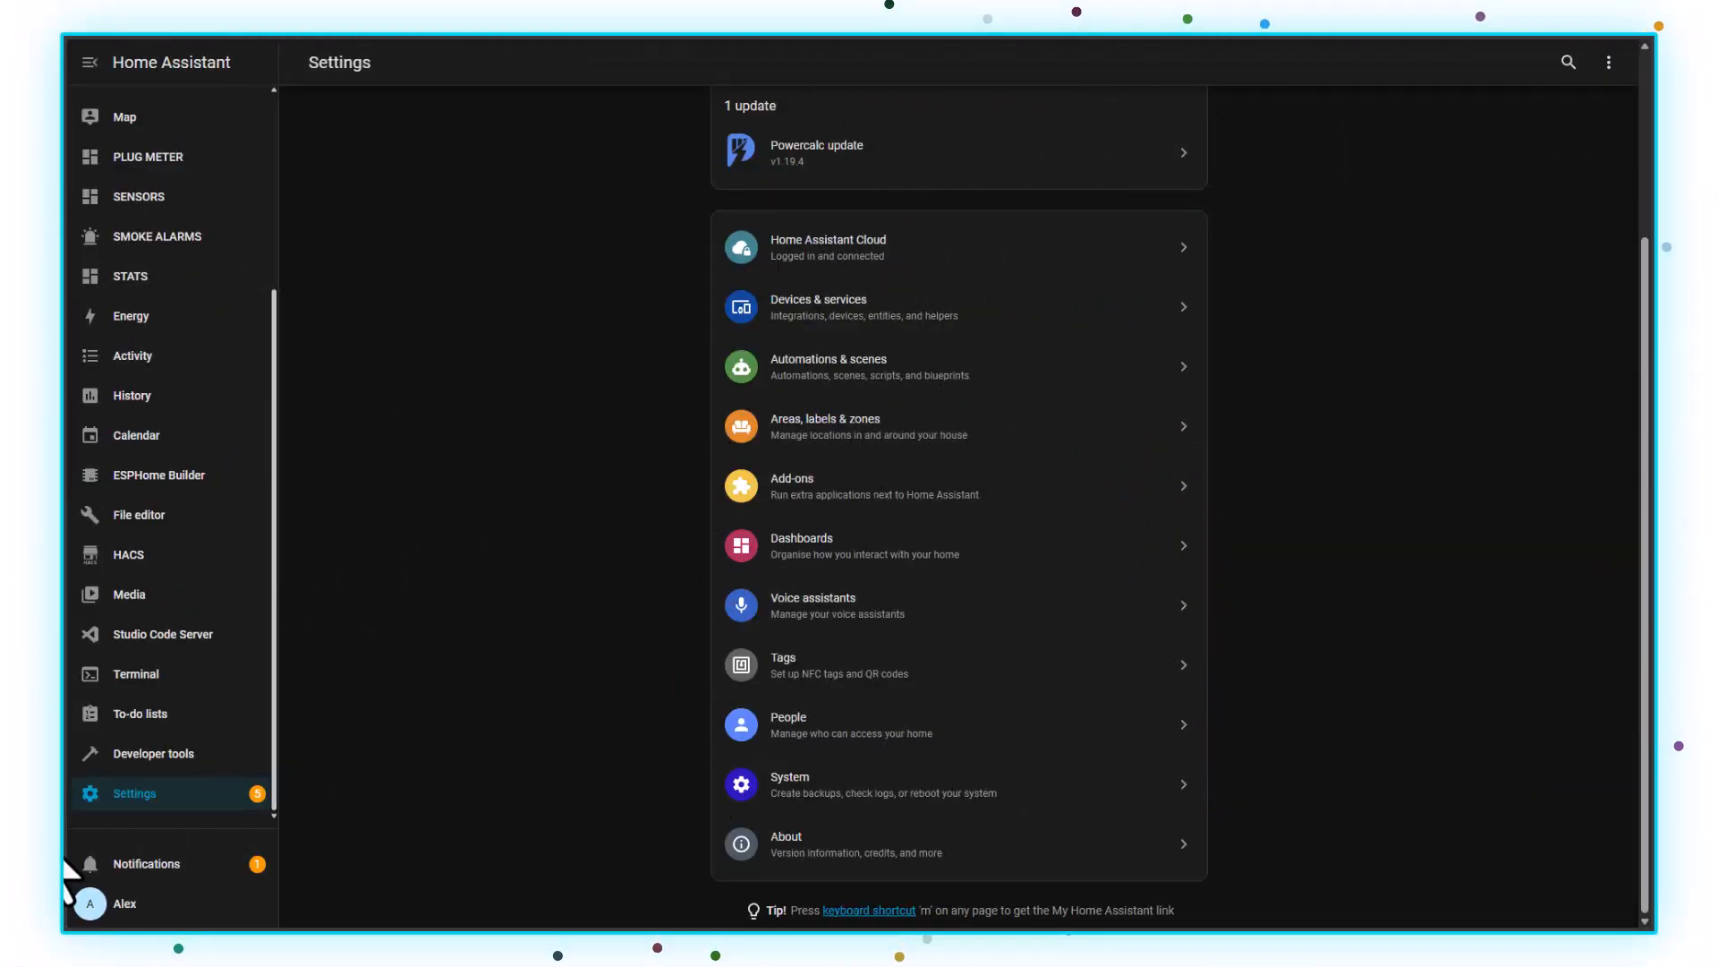
pyautogui.moveTo(959, 546)
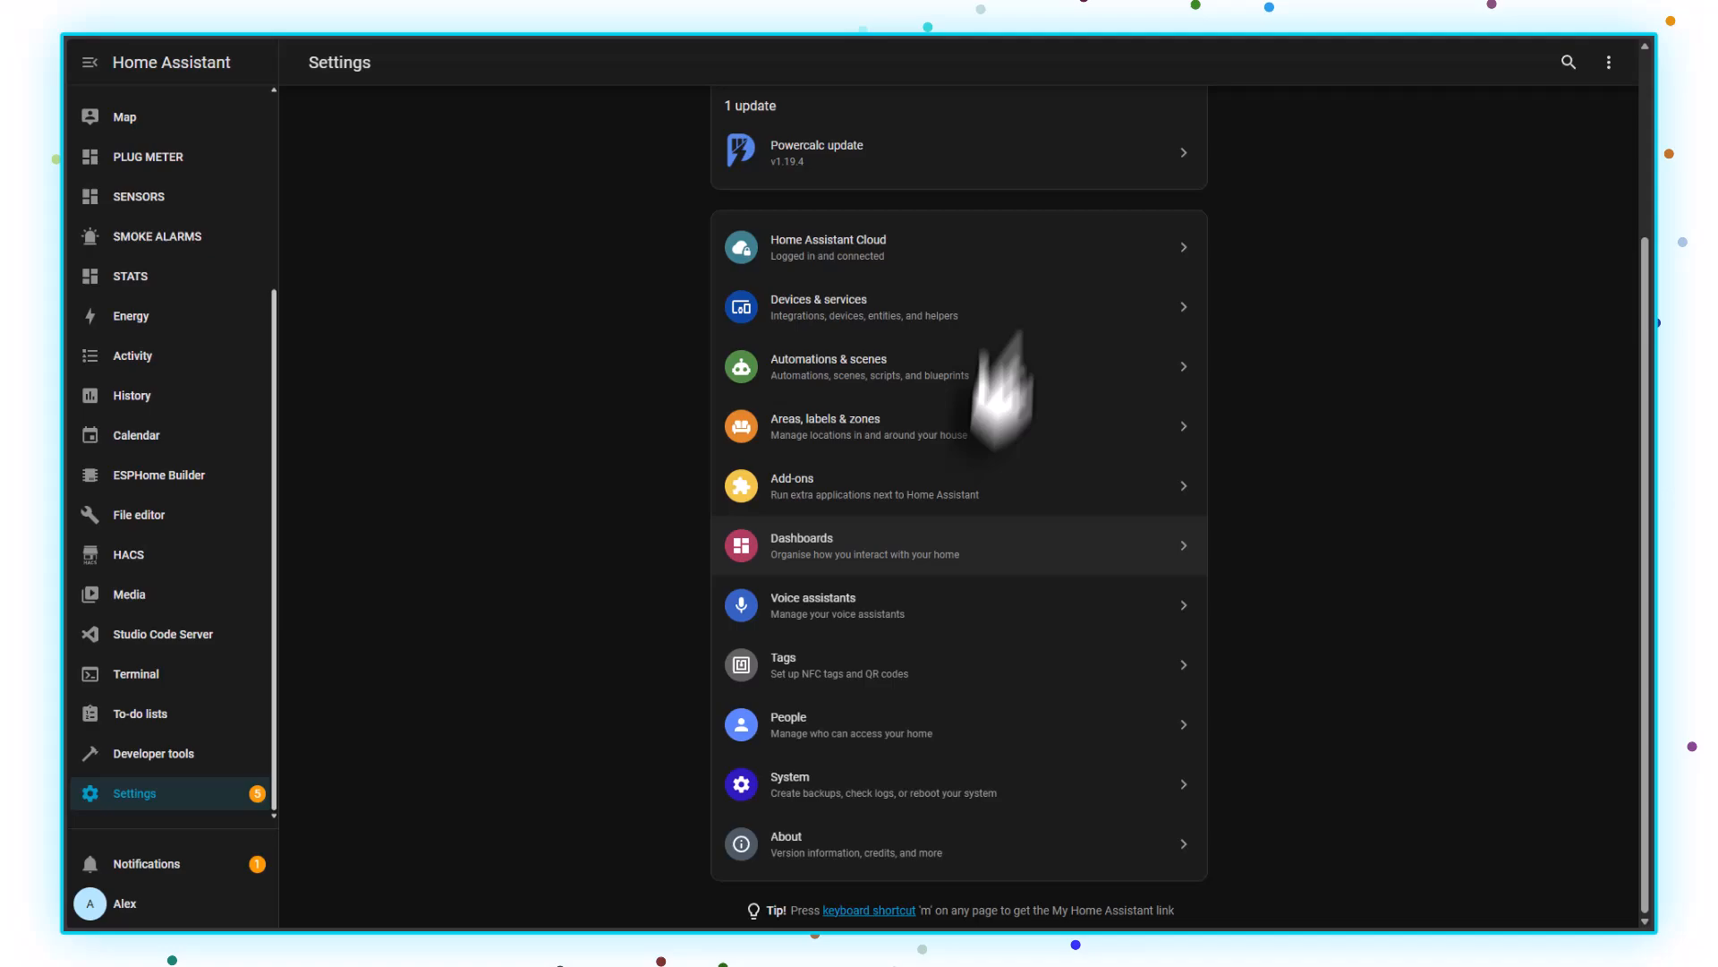
# Step: Open Movie_Mode's 'Light: Turn on' action for the SwitchBot Floor Lamp from Automations & scenes
pyautogui.click(844, 366)
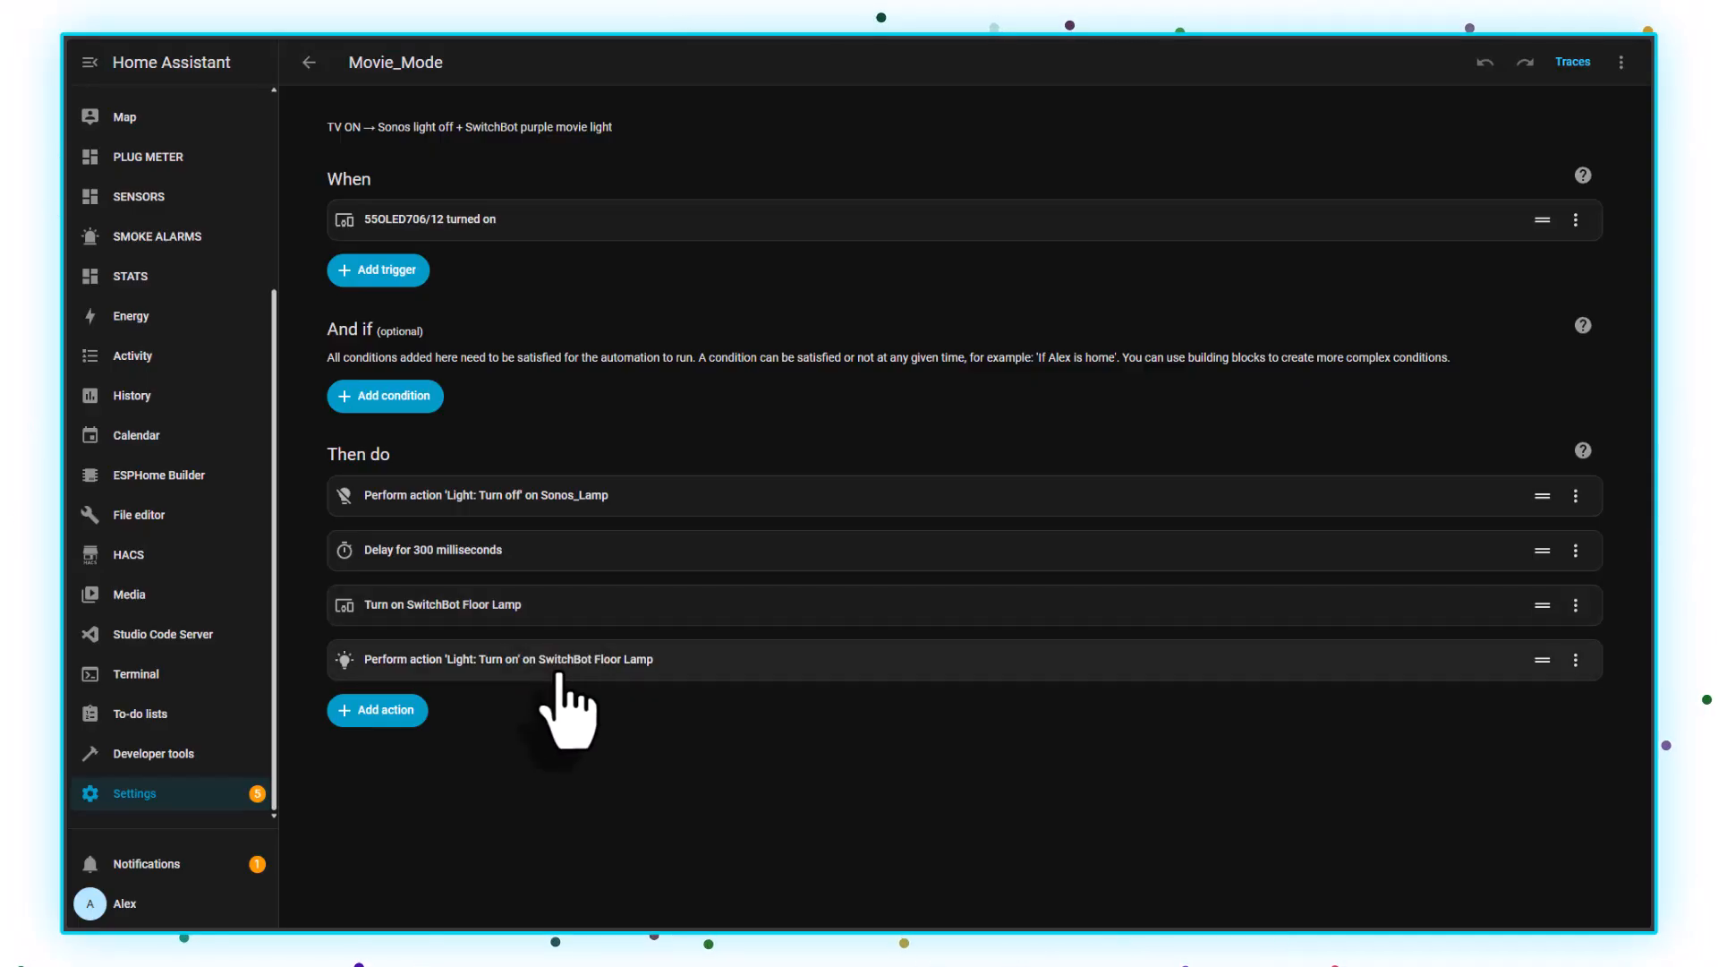
pyautogui.click(505, 659)
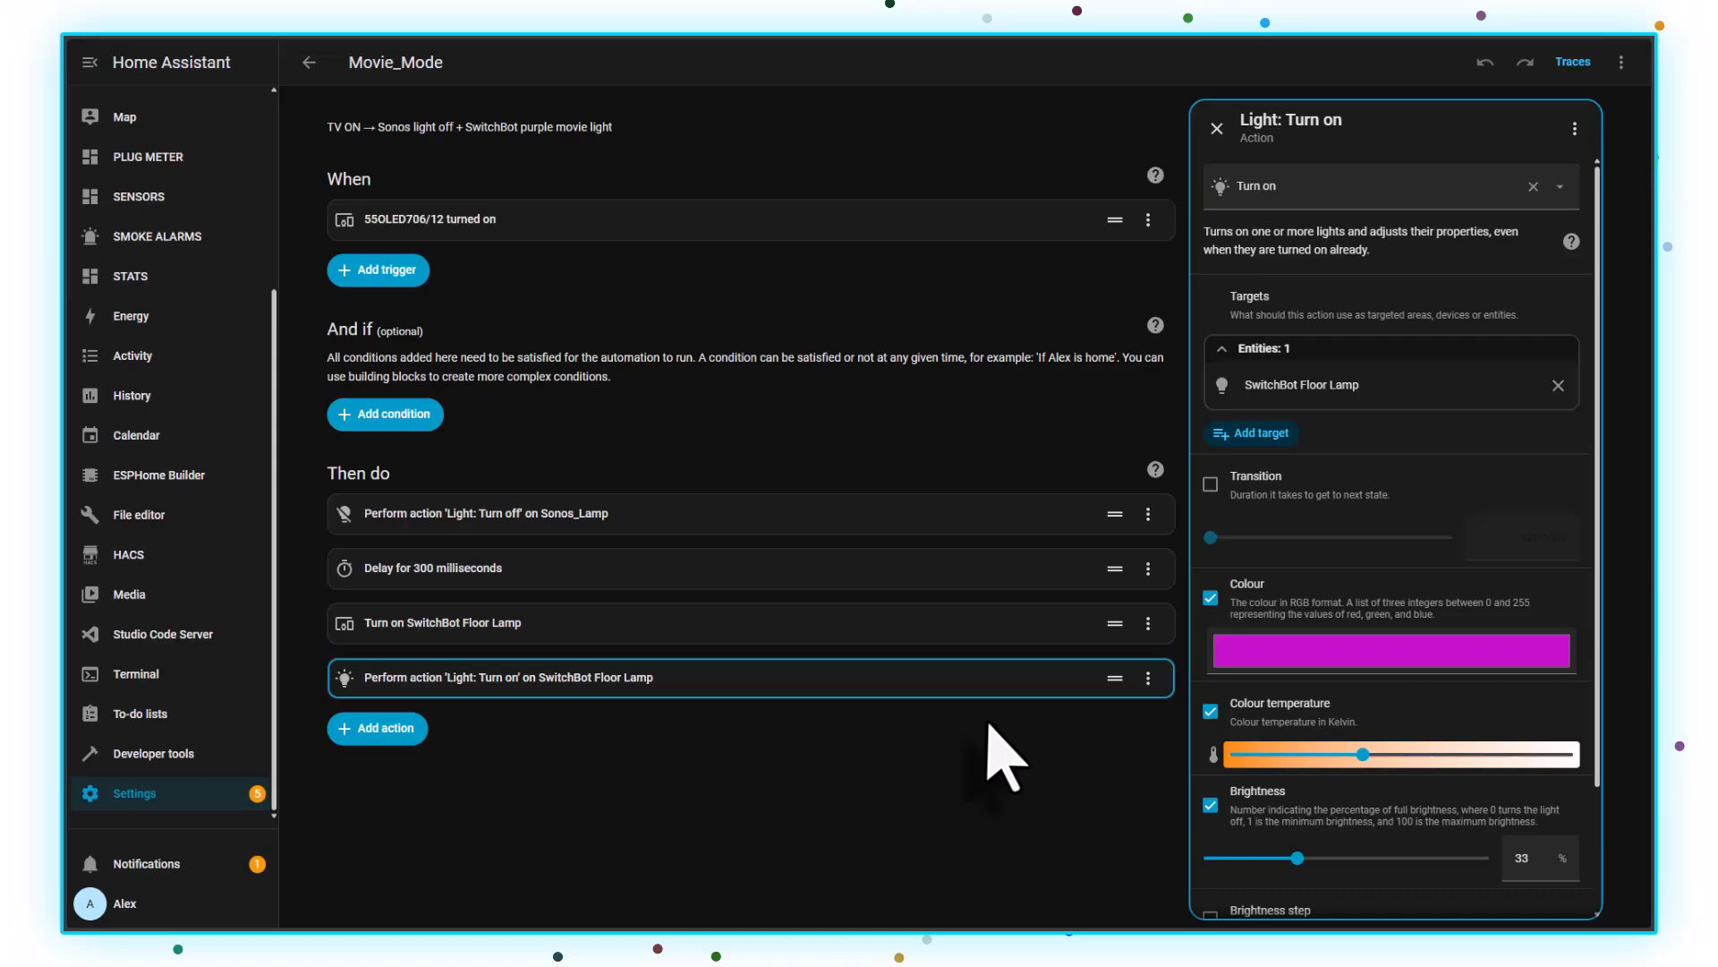